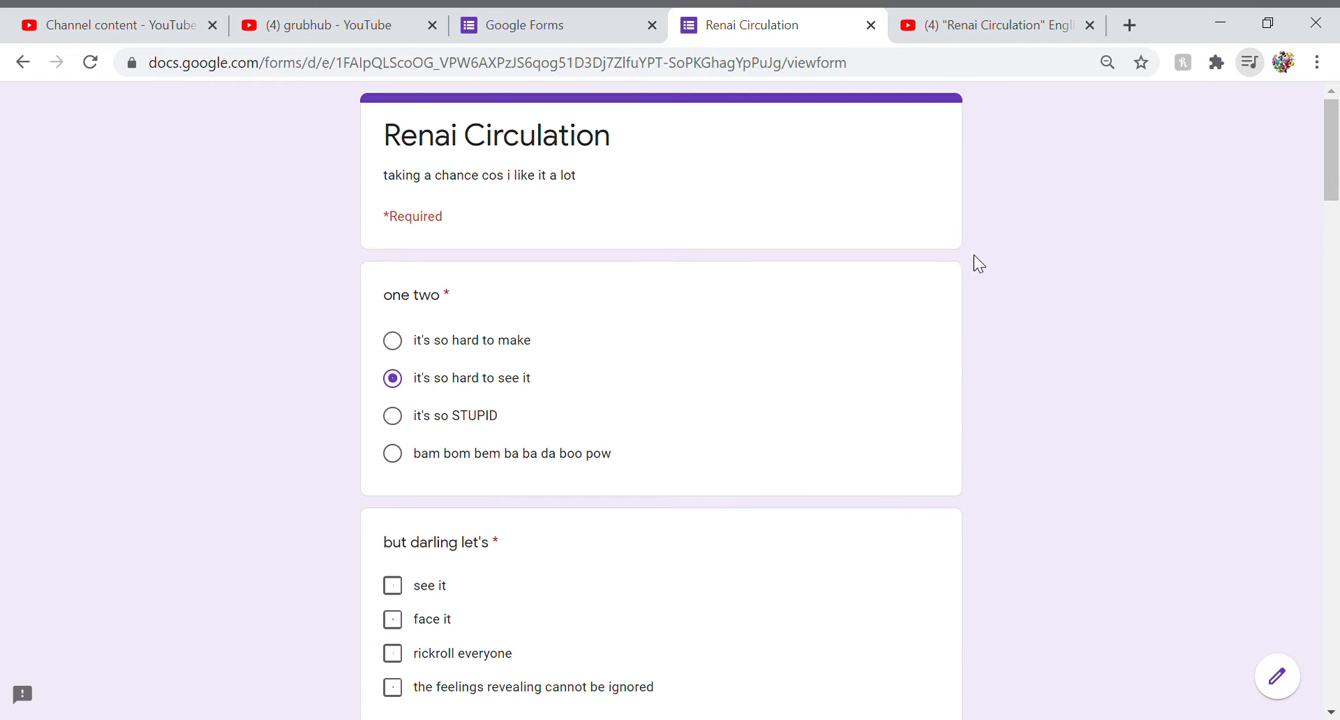
pyautogui.moveTo(644, 246)
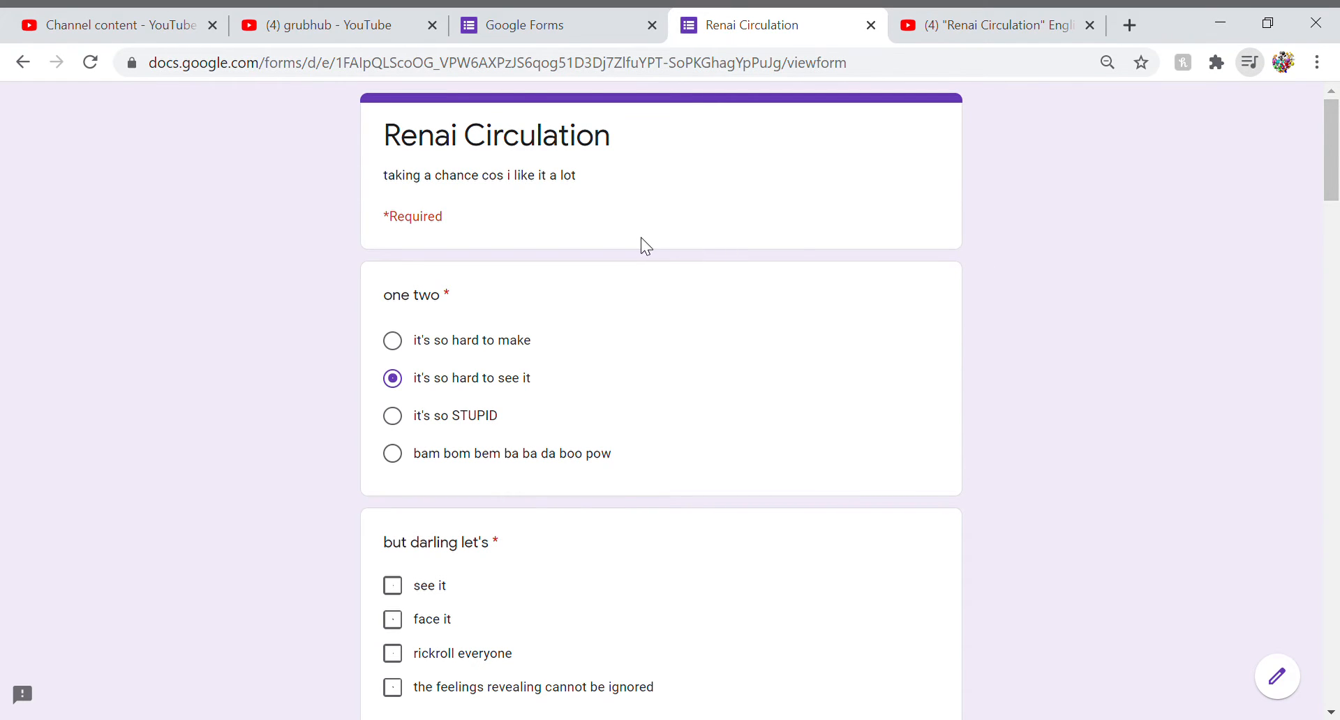
# - Tick 'face it' and 'the feelings revealing cannot be ignored' under 'but darling let's'
pyautogui.scroll(-3)
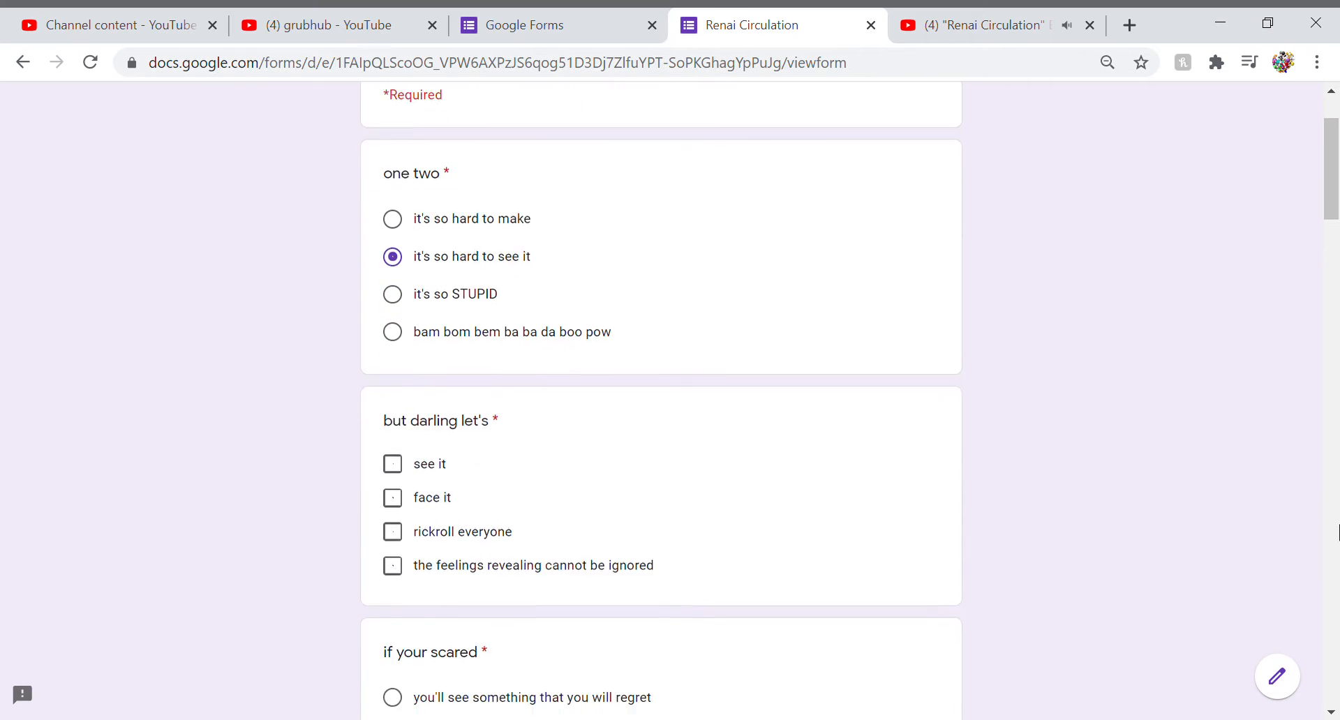
pyautogui.scroll(-3)
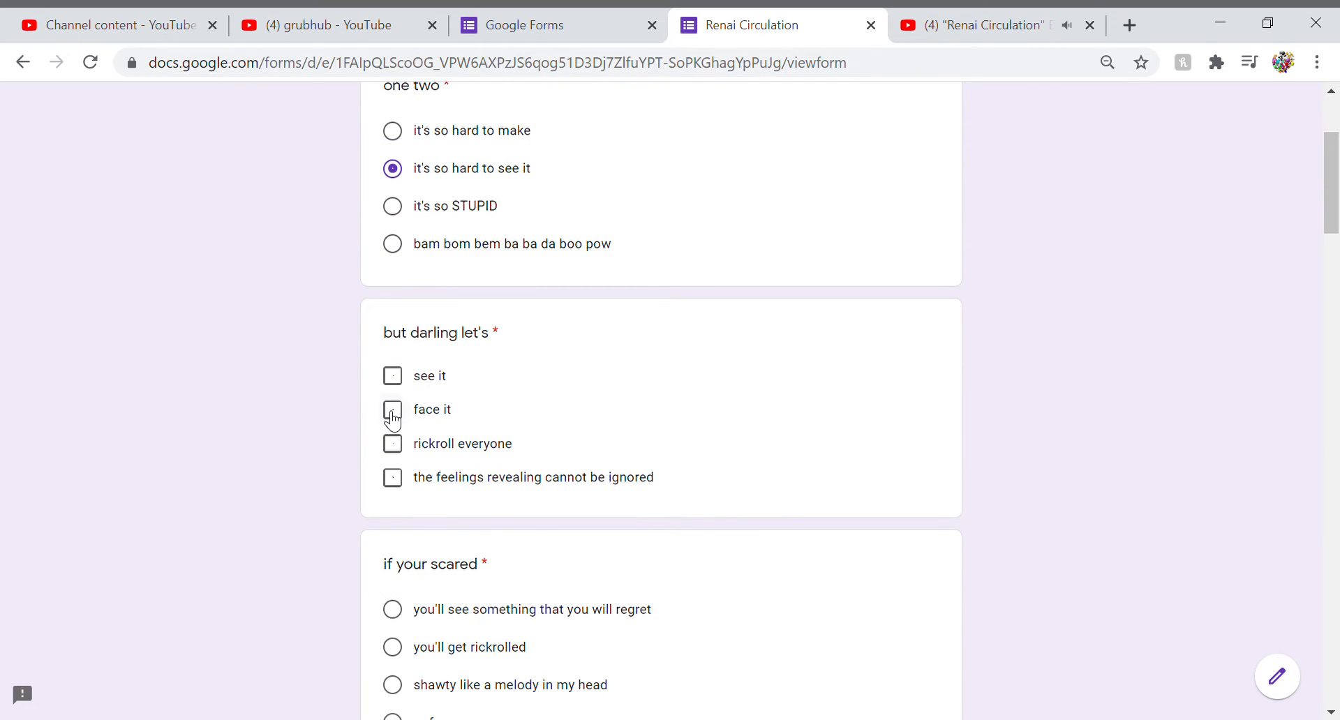
pyautogui.click(392, 411)
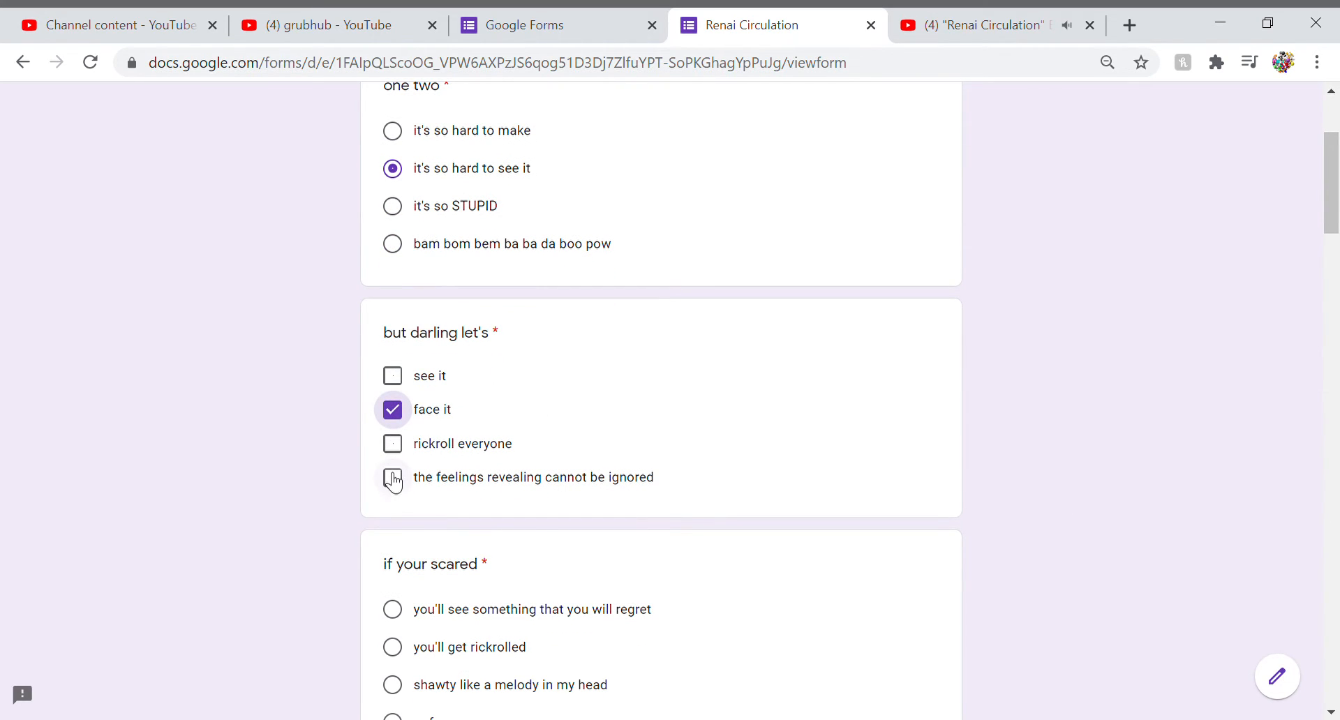
pyautogui.click(392, 477)
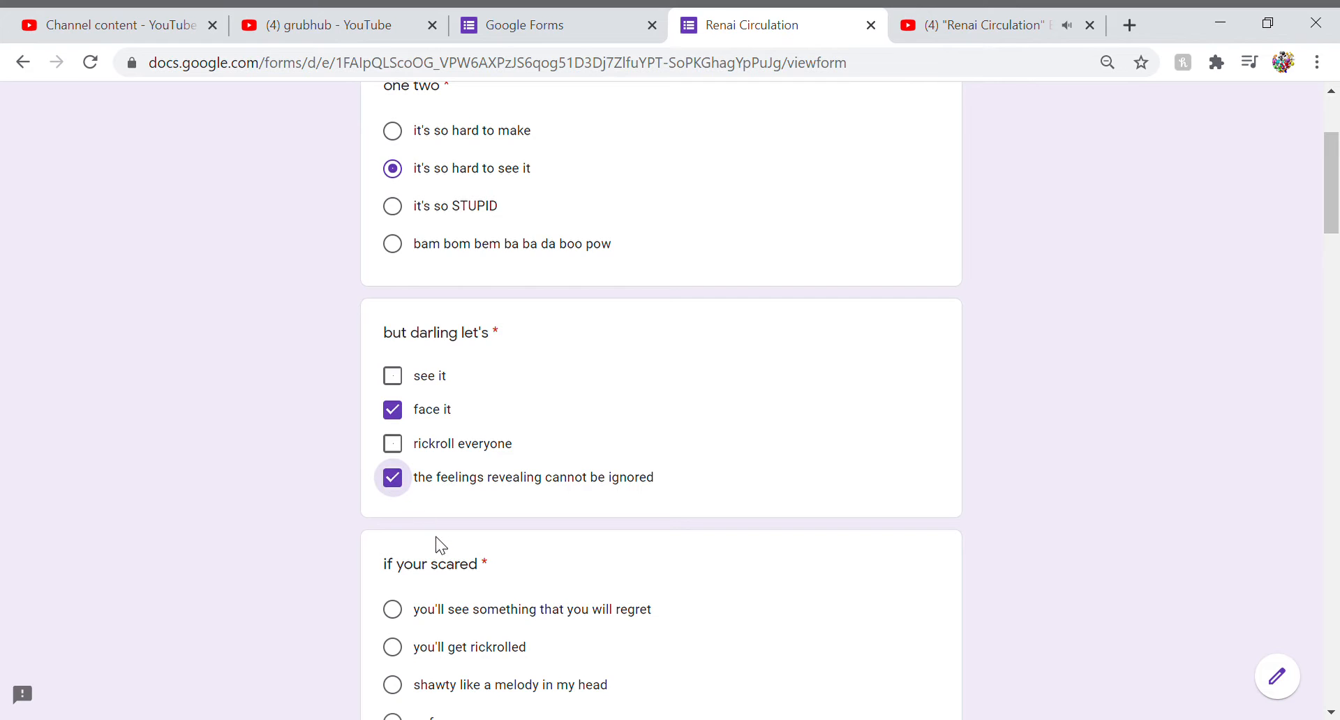
pyautogui.scroll(-3)
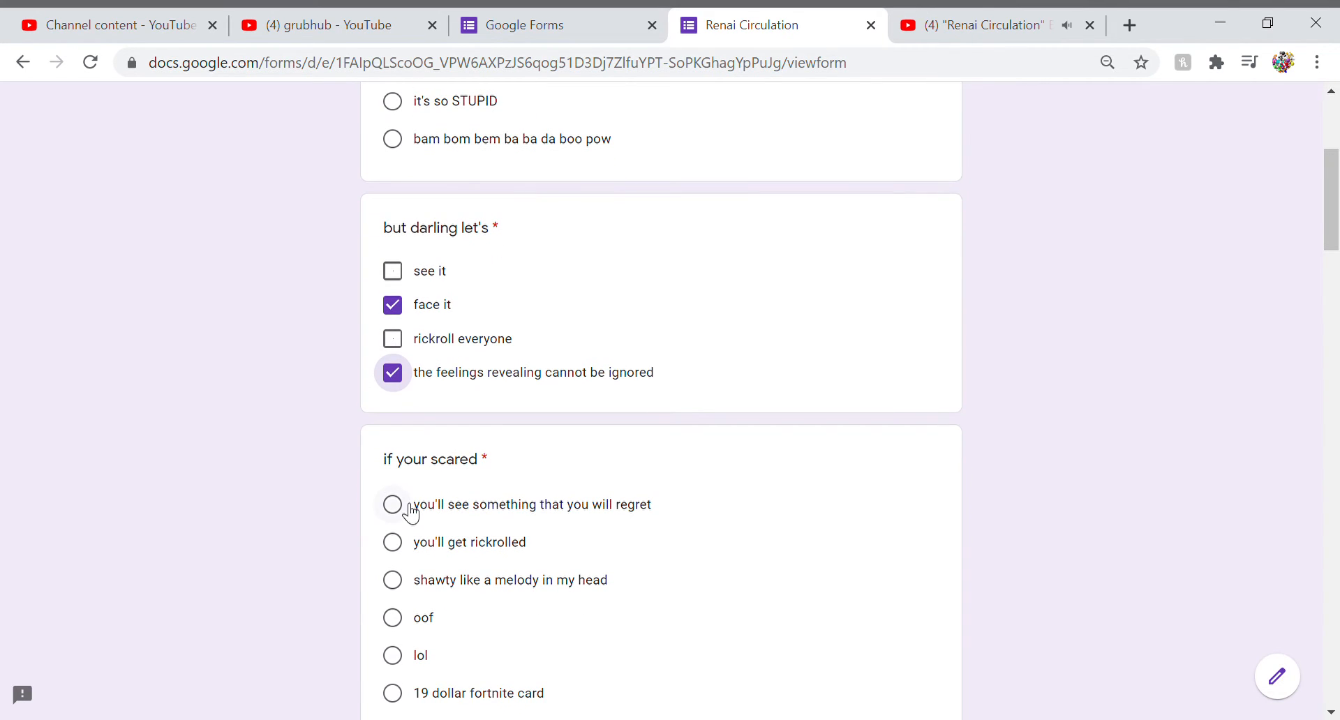
pyautogui.moveTo(577, 233)
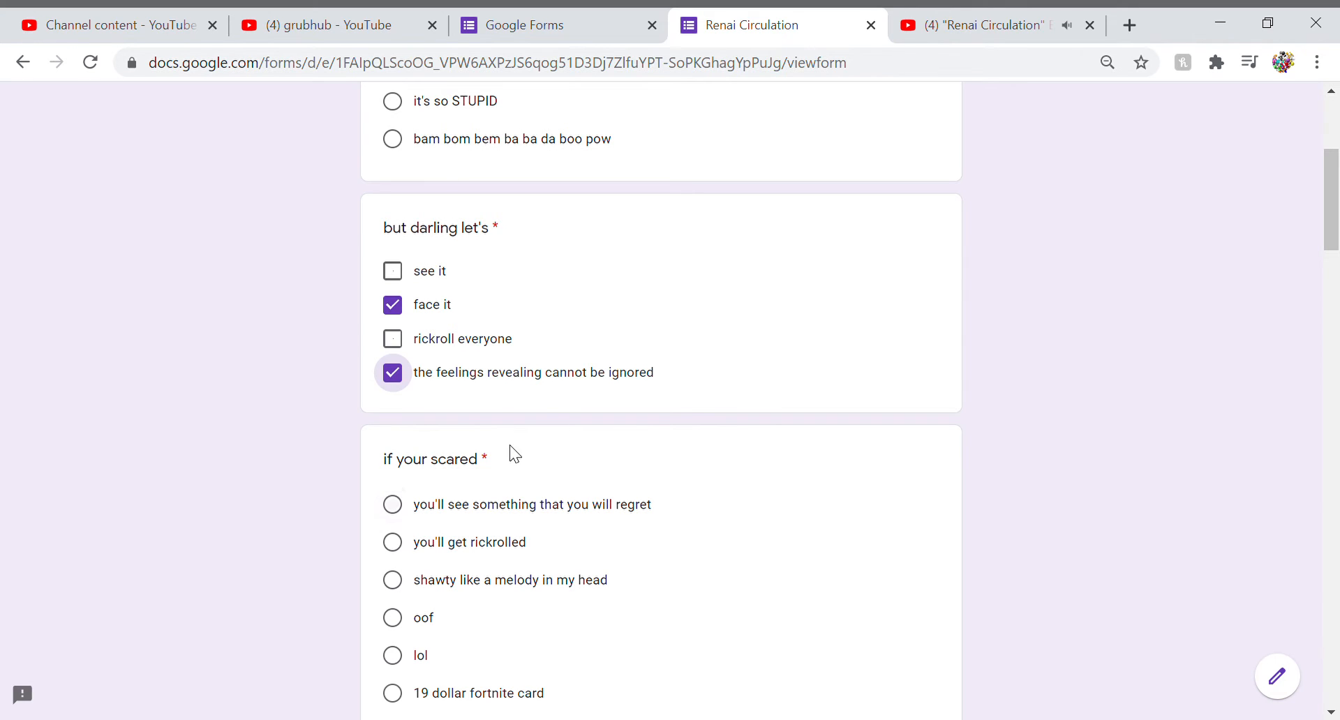
pyautogui.moveTo(393, 544)
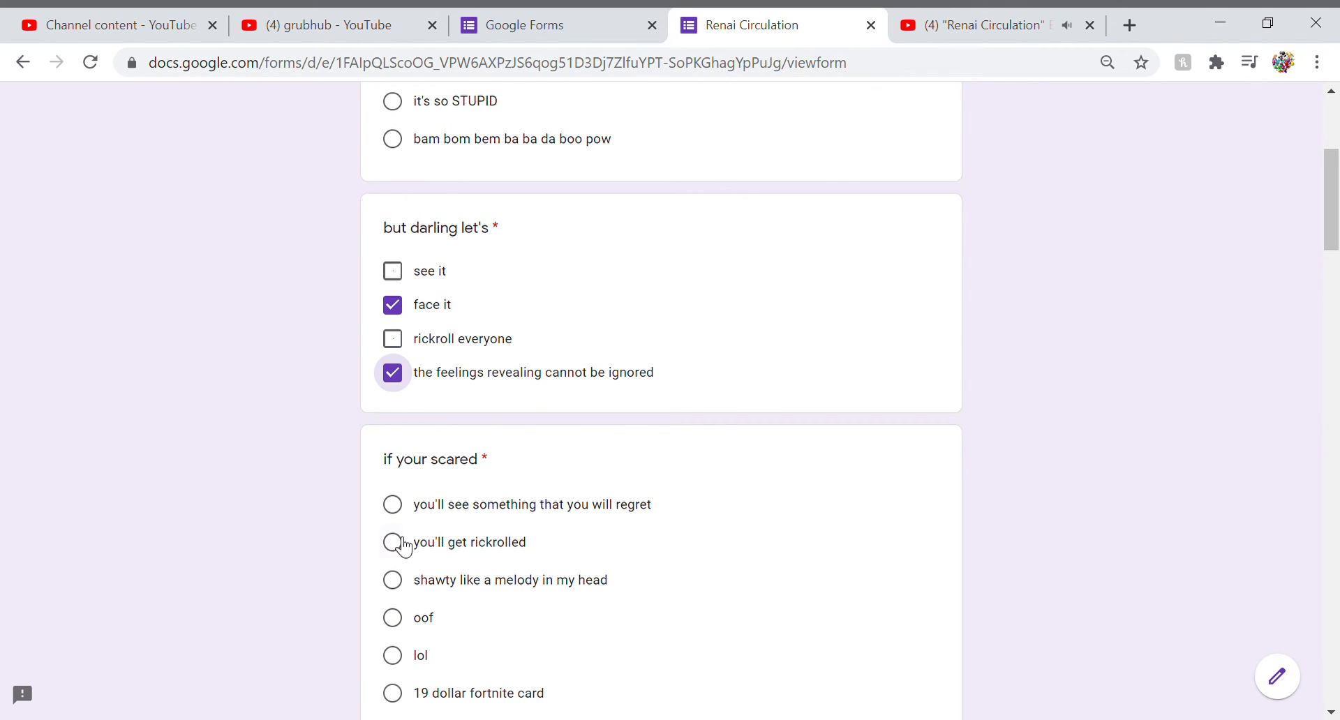
pyautogui.moveTo(391, 505)
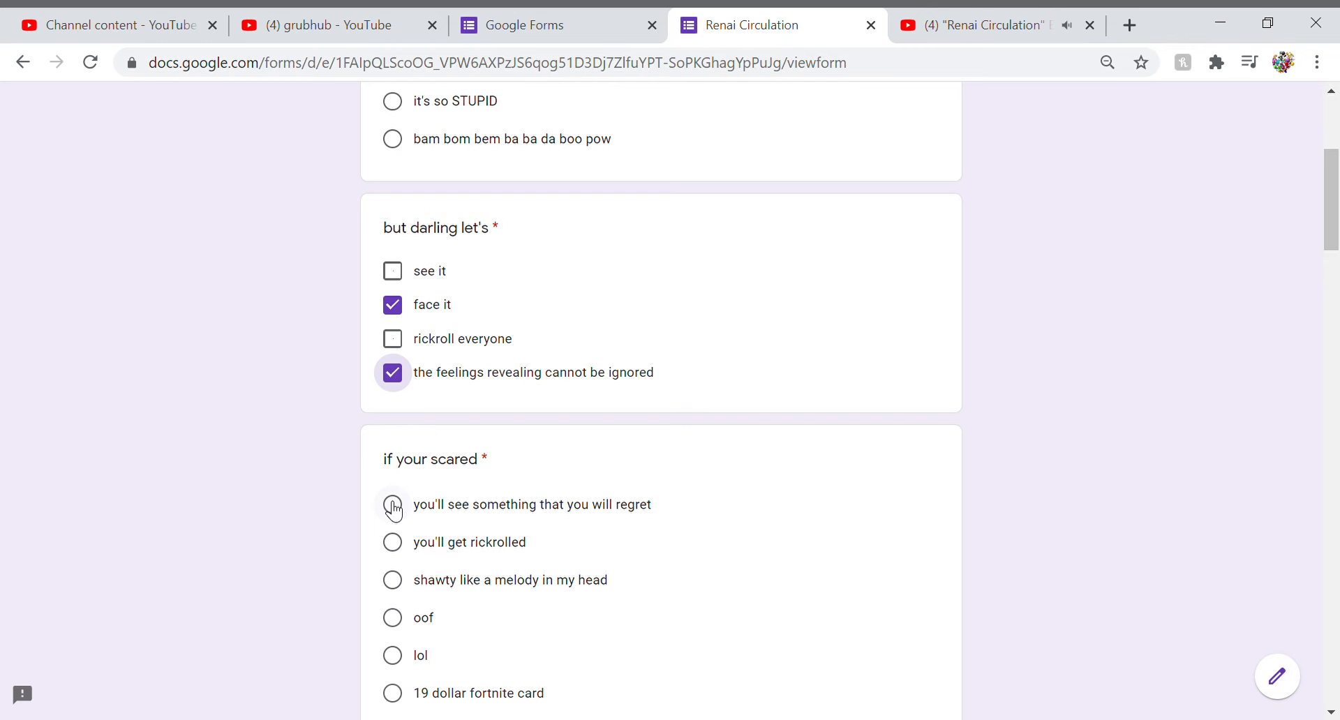
# - Choose 'you'll see something that you will regret' as the lyric answer
pyautogui.click(392, 504)
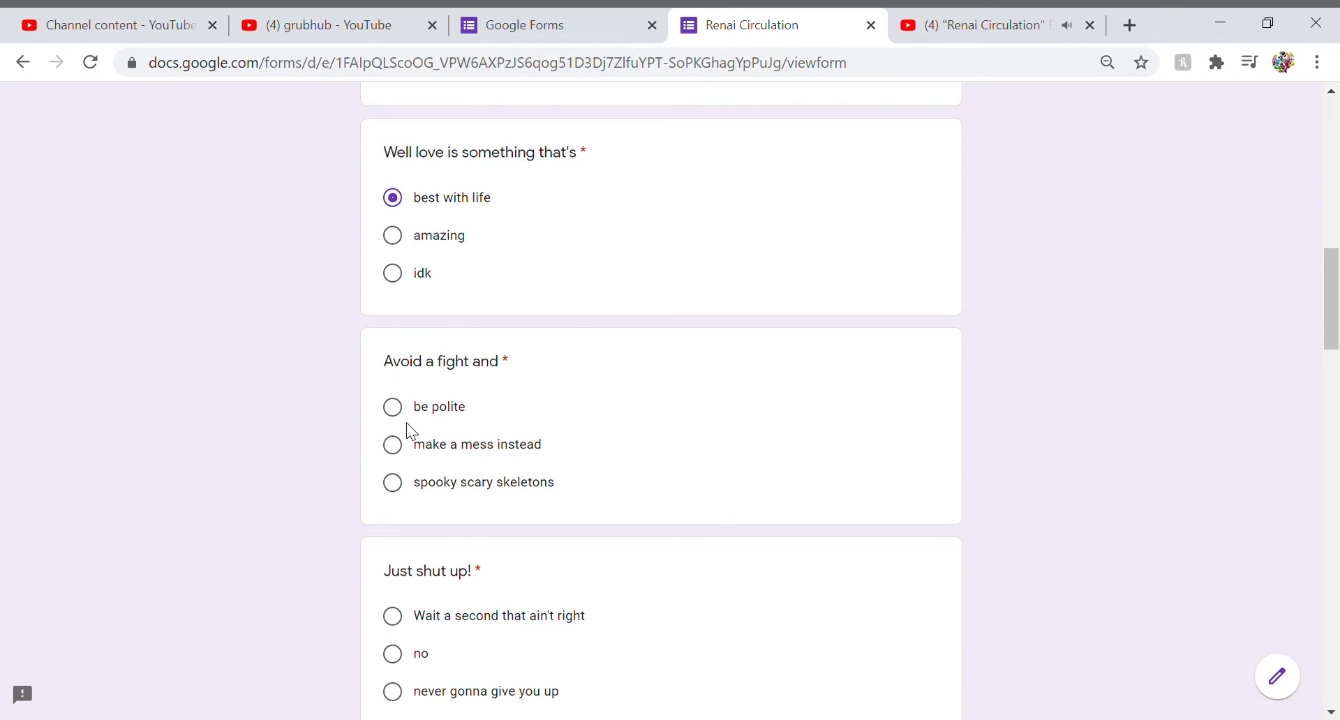
# - Answer 'Avoid a fight and' with 'be polite' and 'Every journey's gotta start with' with 'a step'
pyautogui.click(392, 407)
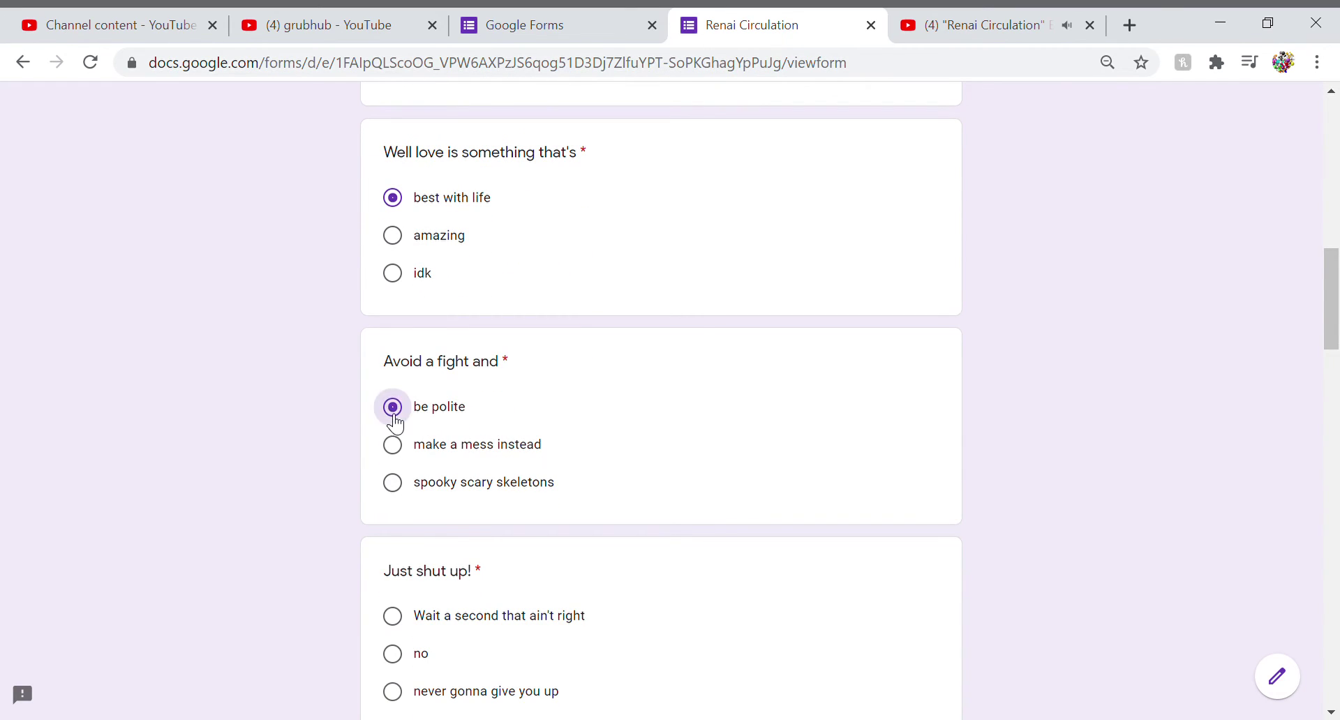
pyautogui.scroll(-3)
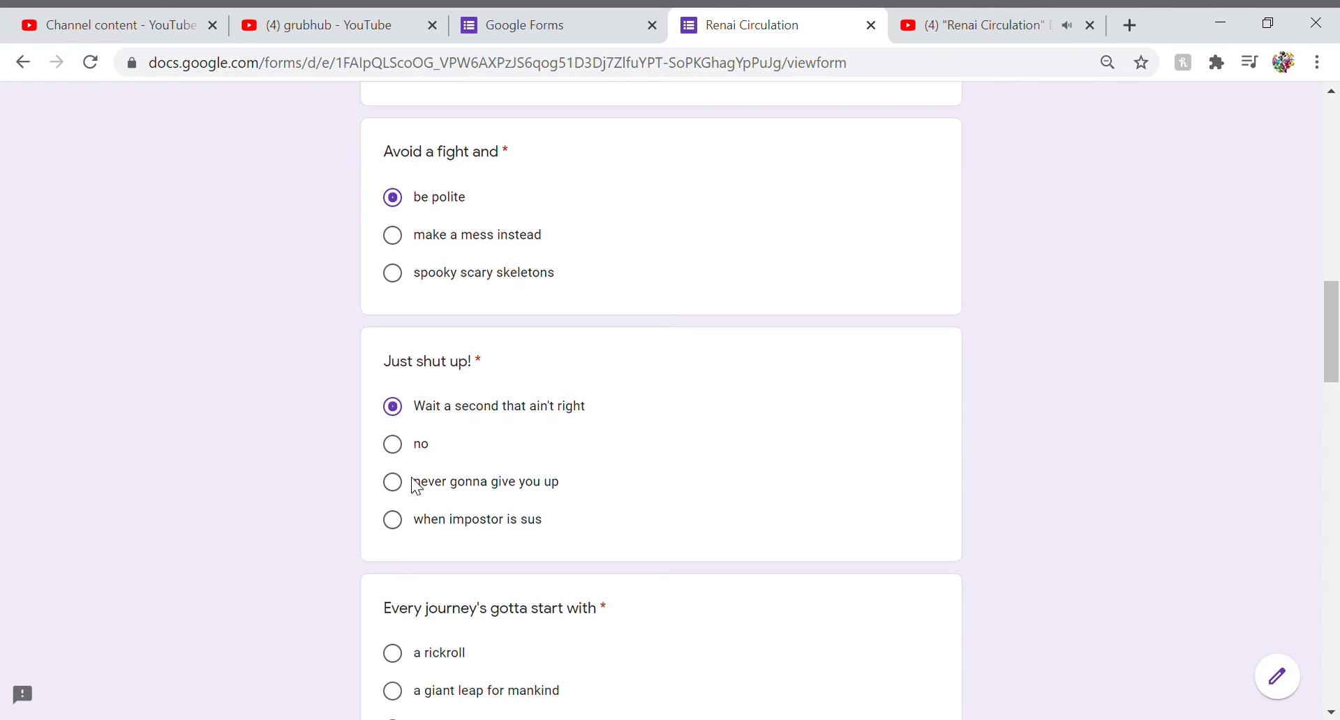
pyautogui.click(392, 492)
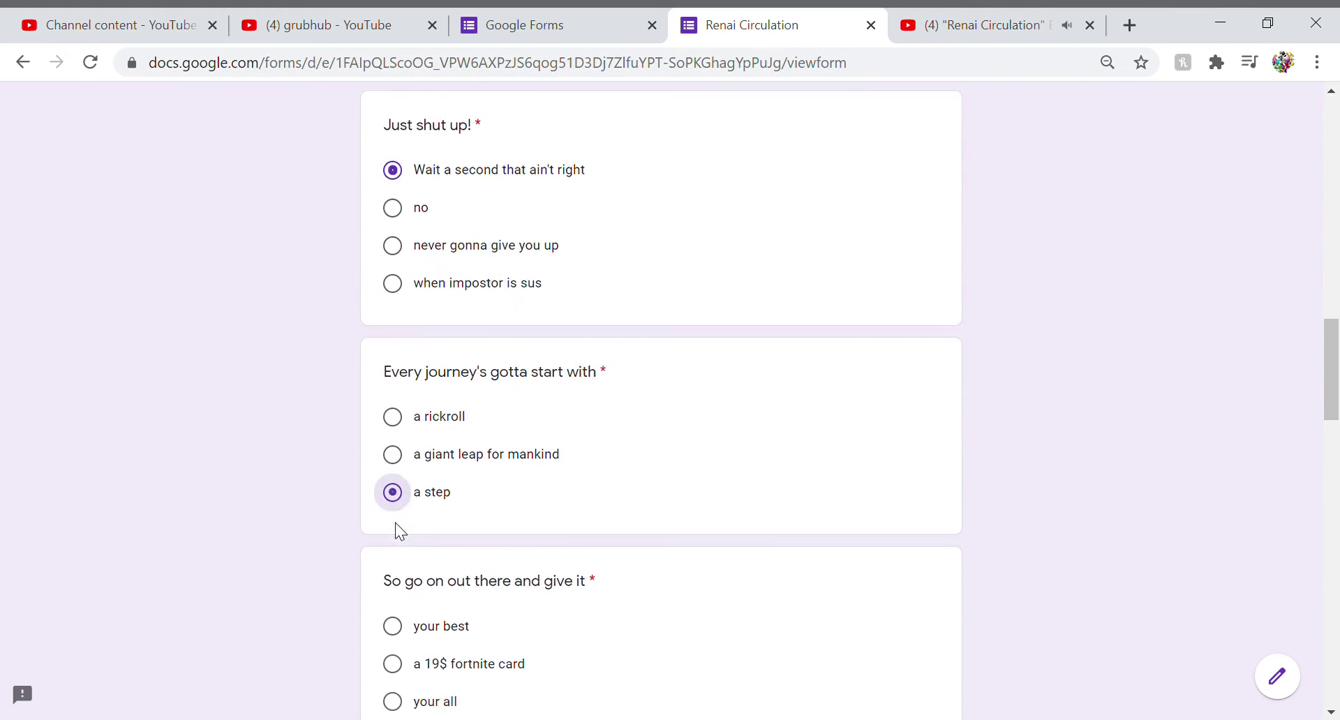
# - Tick 'LA DE DA DE DA' and 'LA DE DA DE DE' under 'So I'll give it a shot'
pyautogui.scroll(-3)
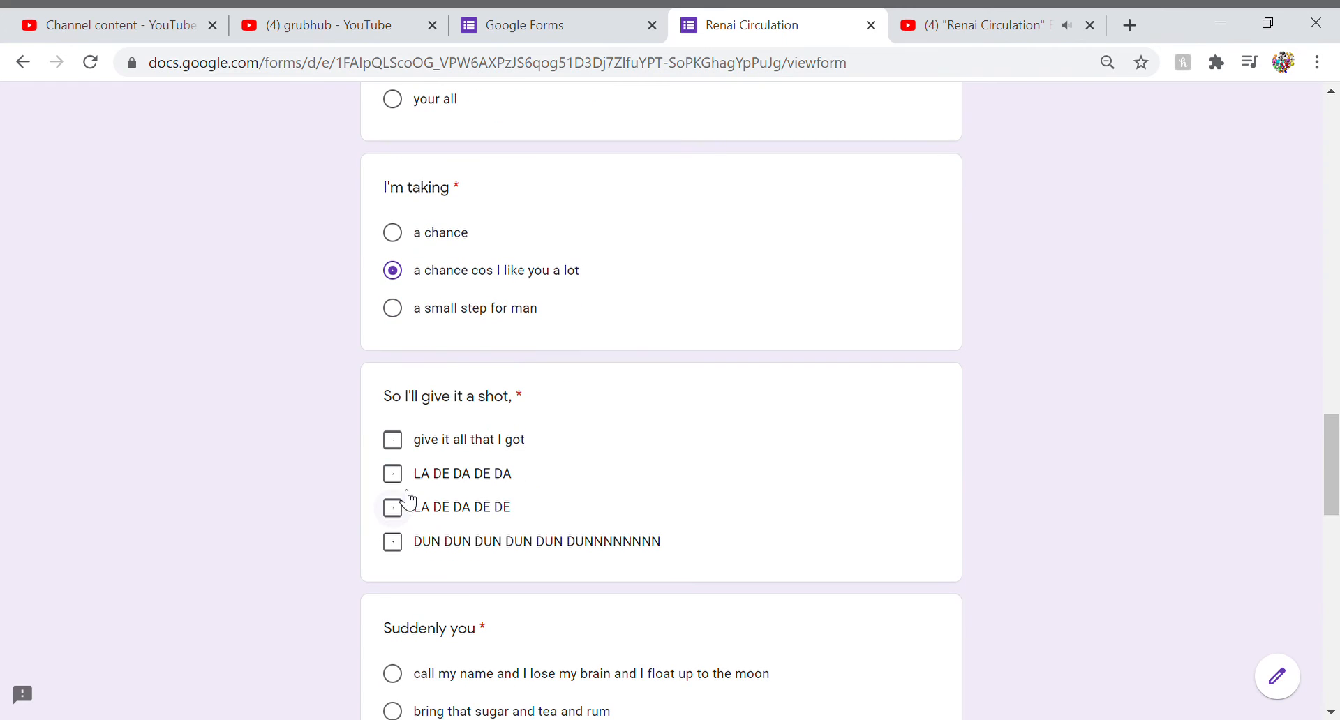
pyautogui.click(391, 473)
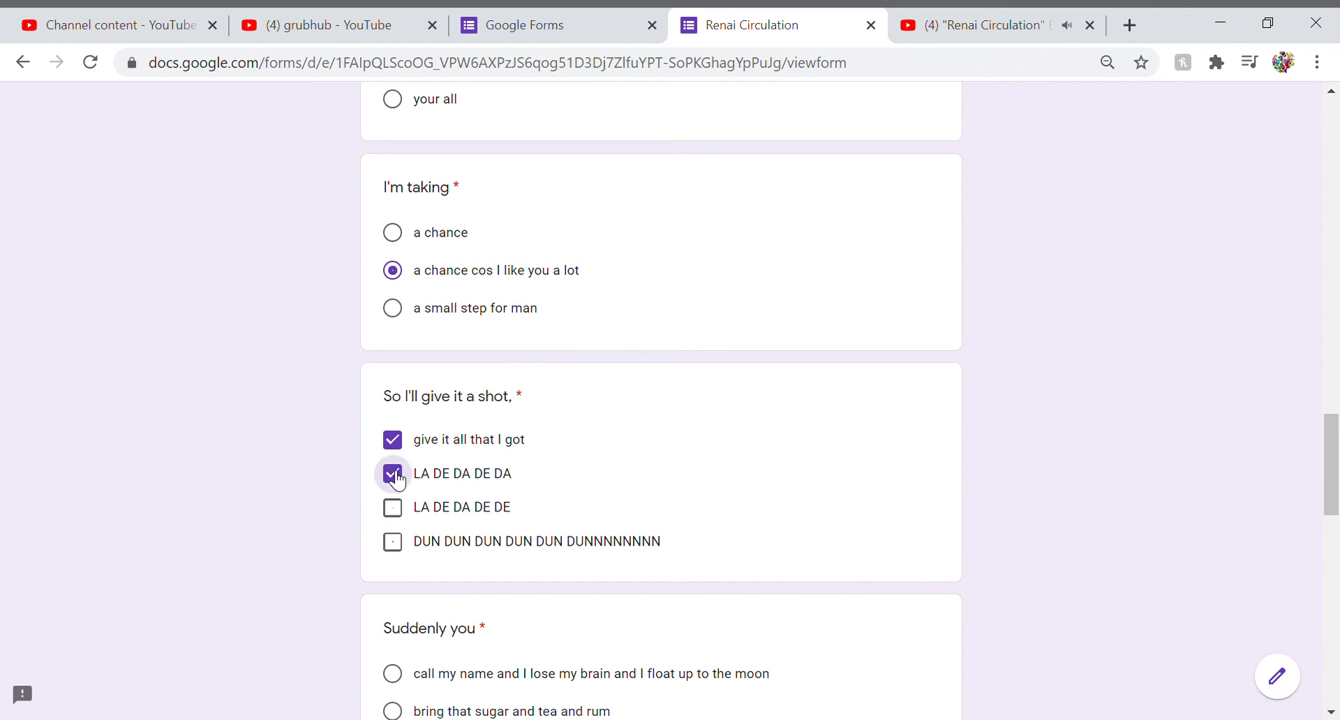
pyautogui.click(392, 508)
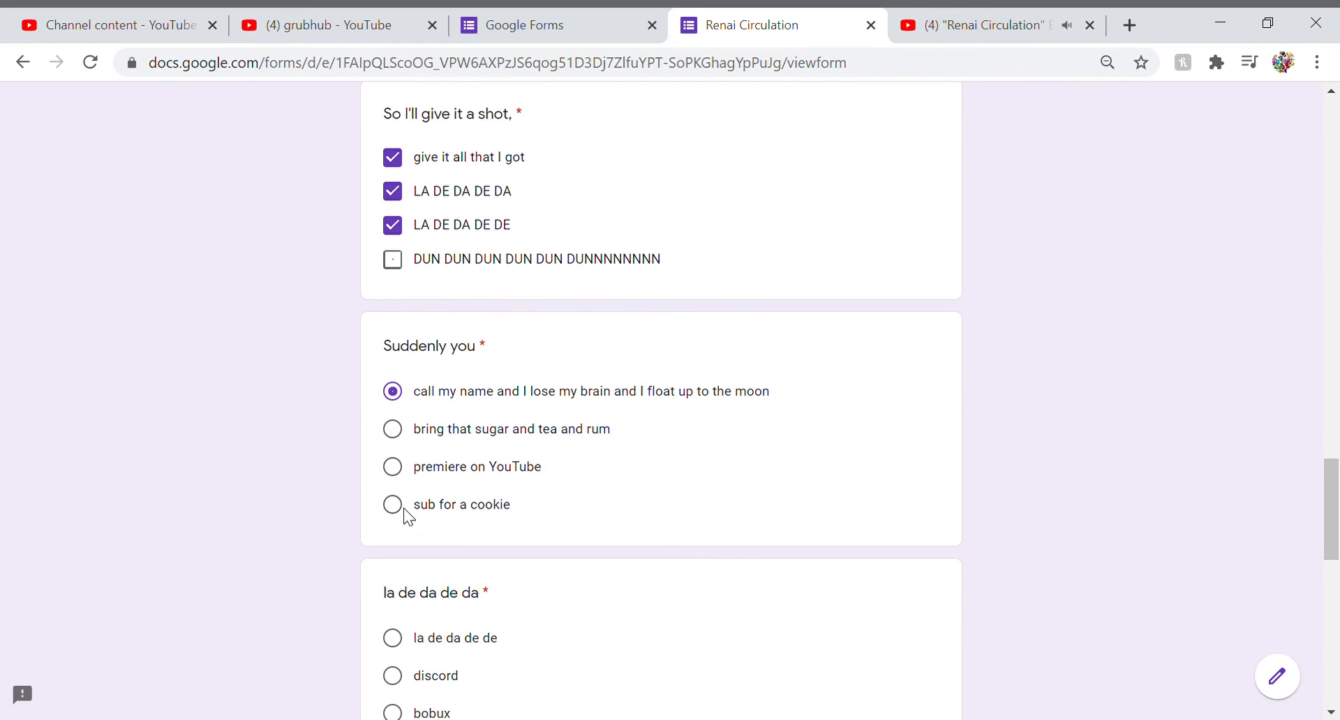
# - Choose 'it makes me smile and I love ur style' and answer 'so i wrote a song' with 'to this tune'
pyautogui.scroll(-3)
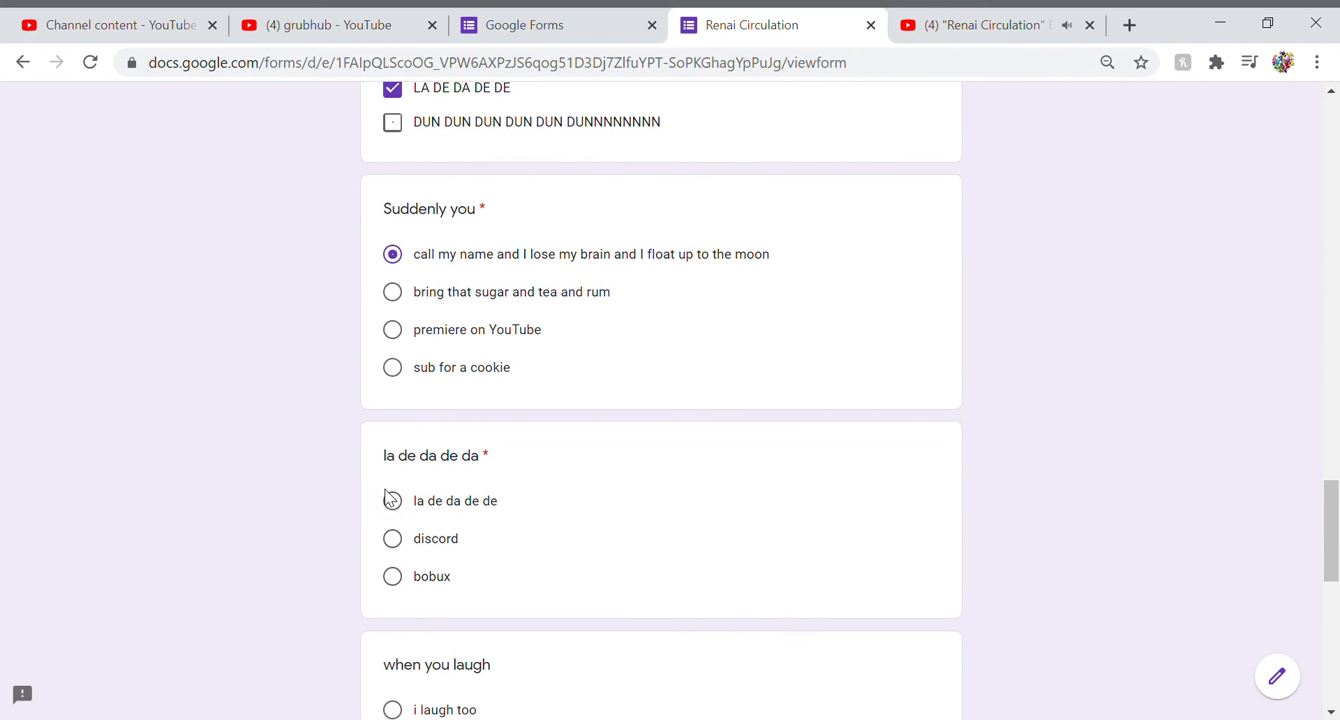
pyautogui.moveTo(392, 500)
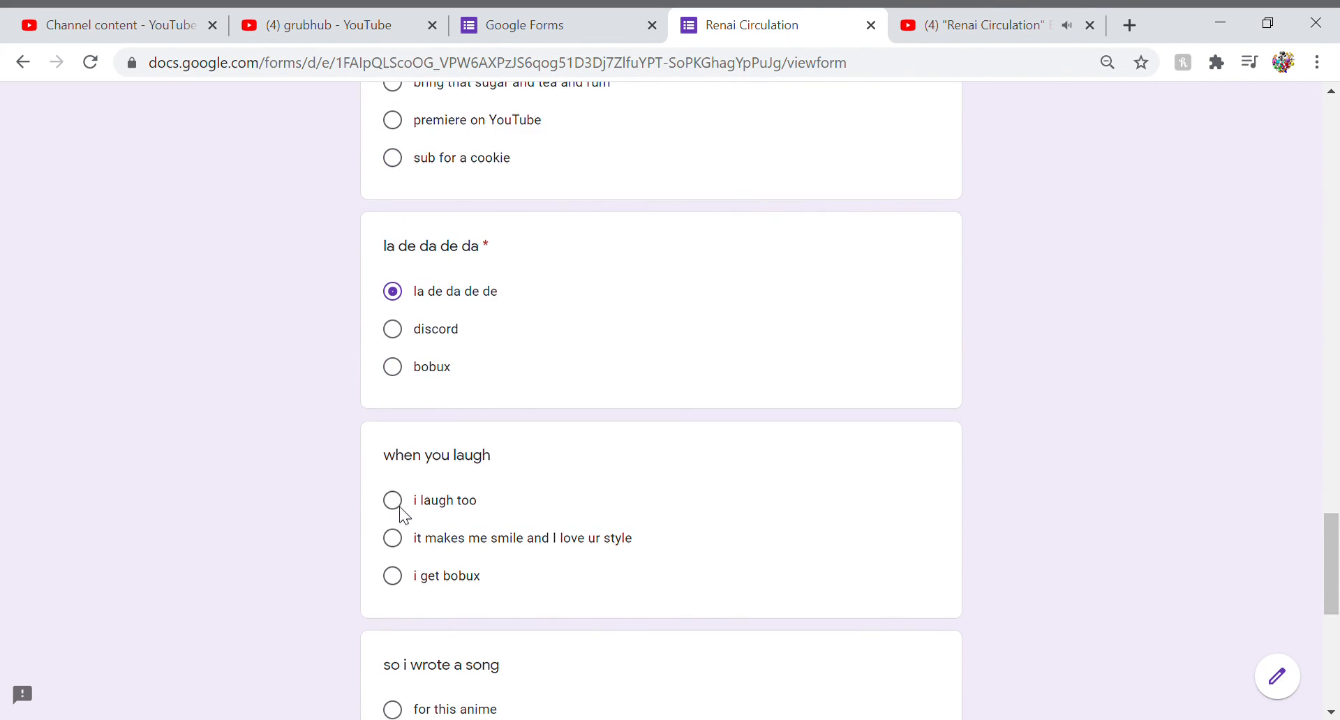
pyautogui.click(392, 538)
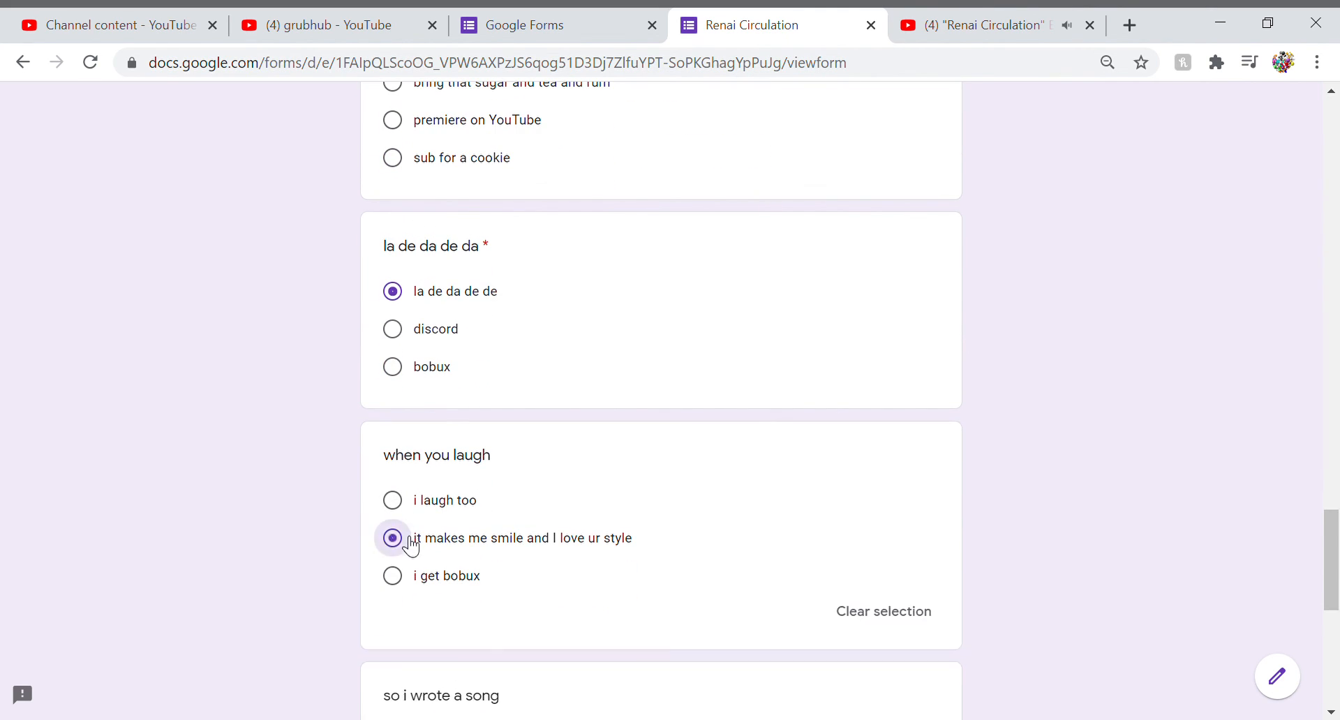
pyautogui.scroll(-3)
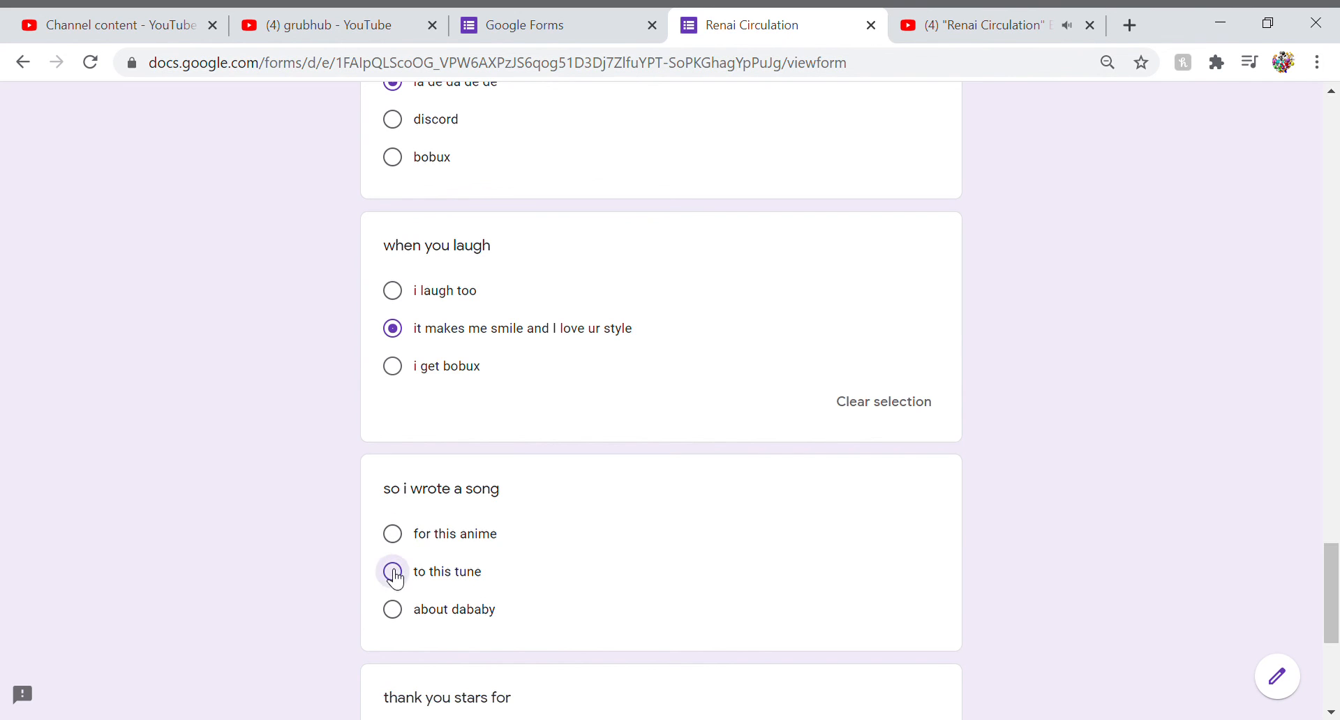
pyautogui.click(392, 572)
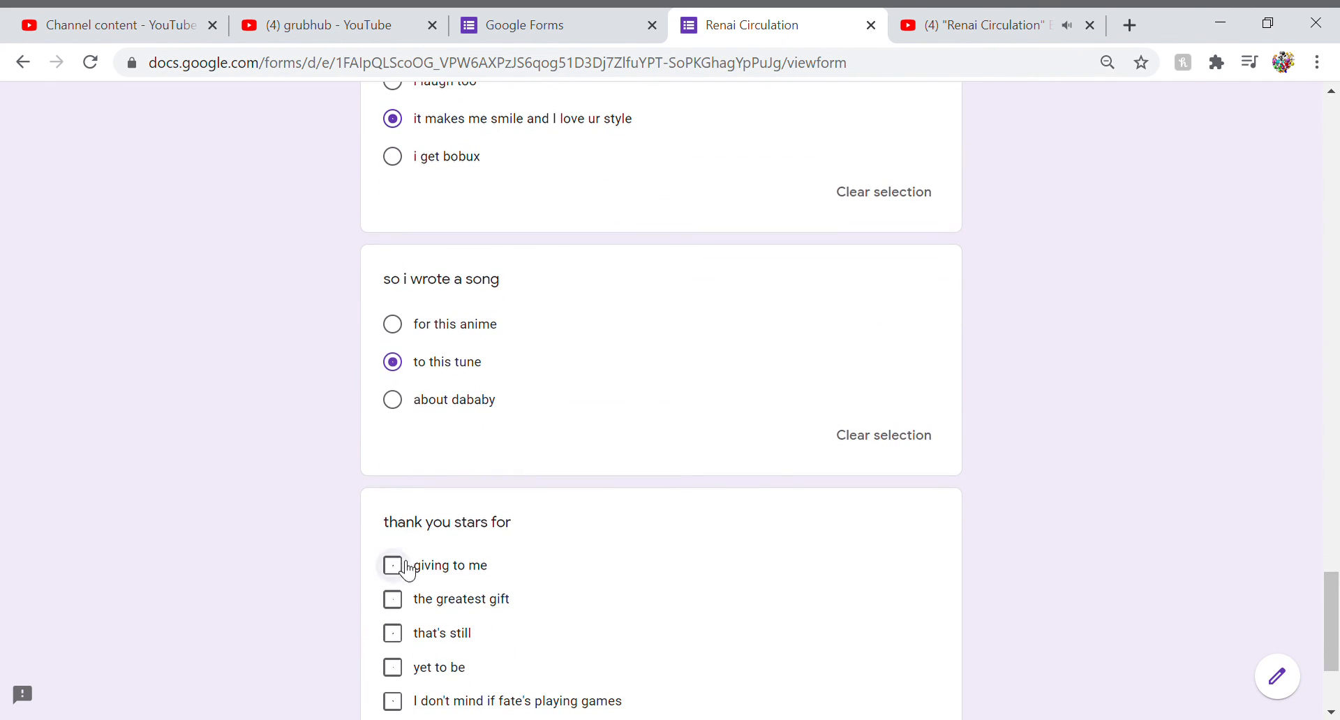
# - Tick 'giving to me', 'yet to be', 'I don't mind if fate's playing games' and 'I'm happy all the same'
pyautogui.click(391, 565)
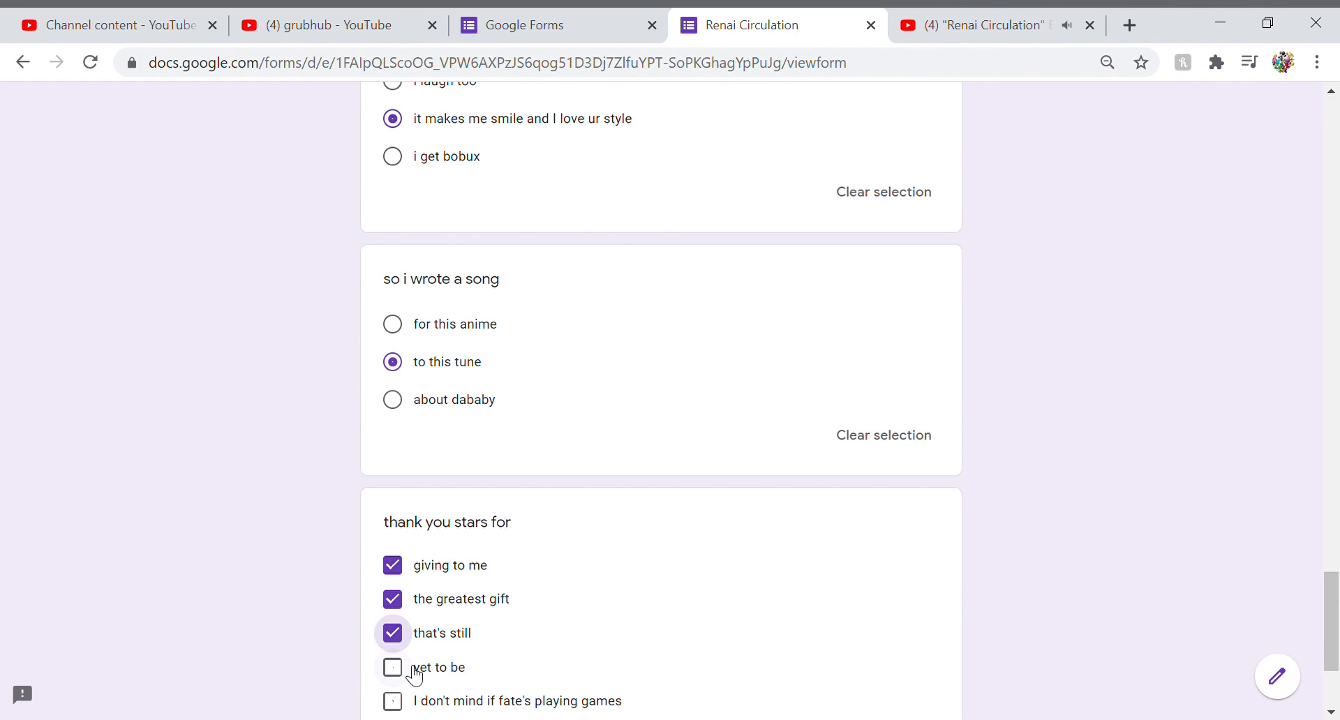
pyautogui.click(392, 667)
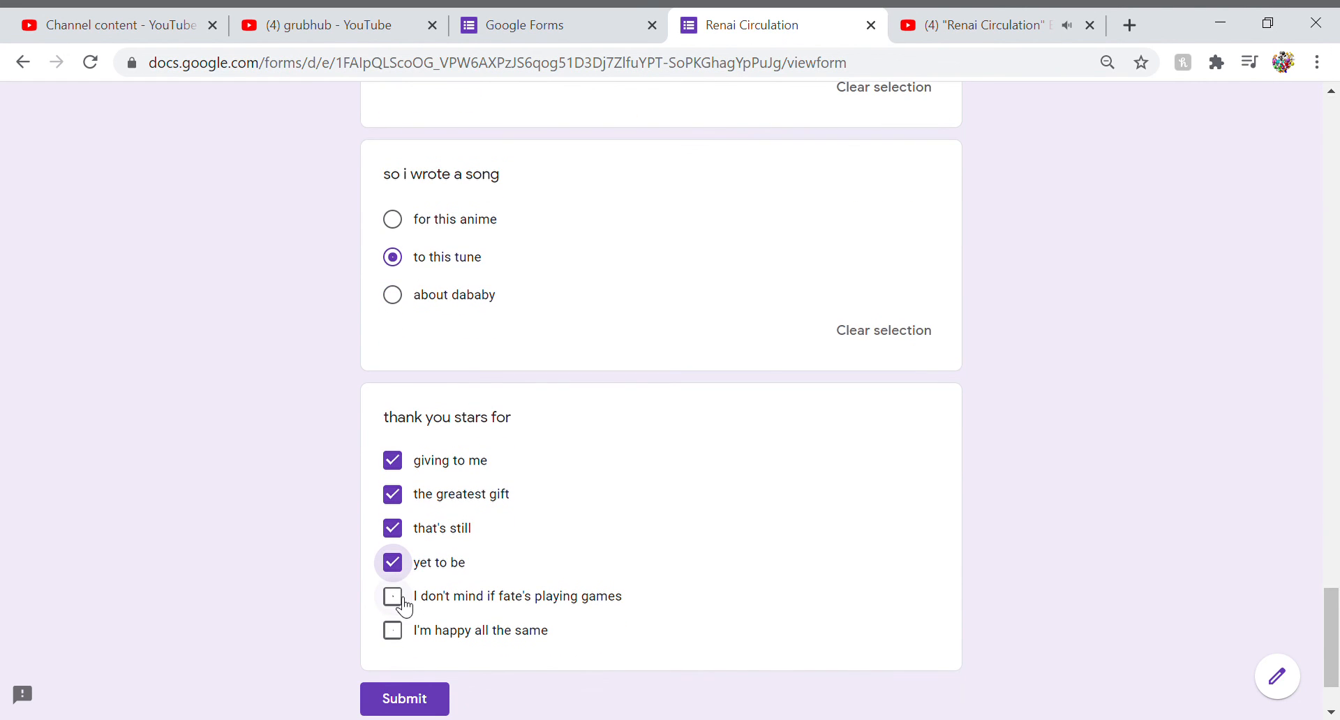
pyautogui.click(392, 596)
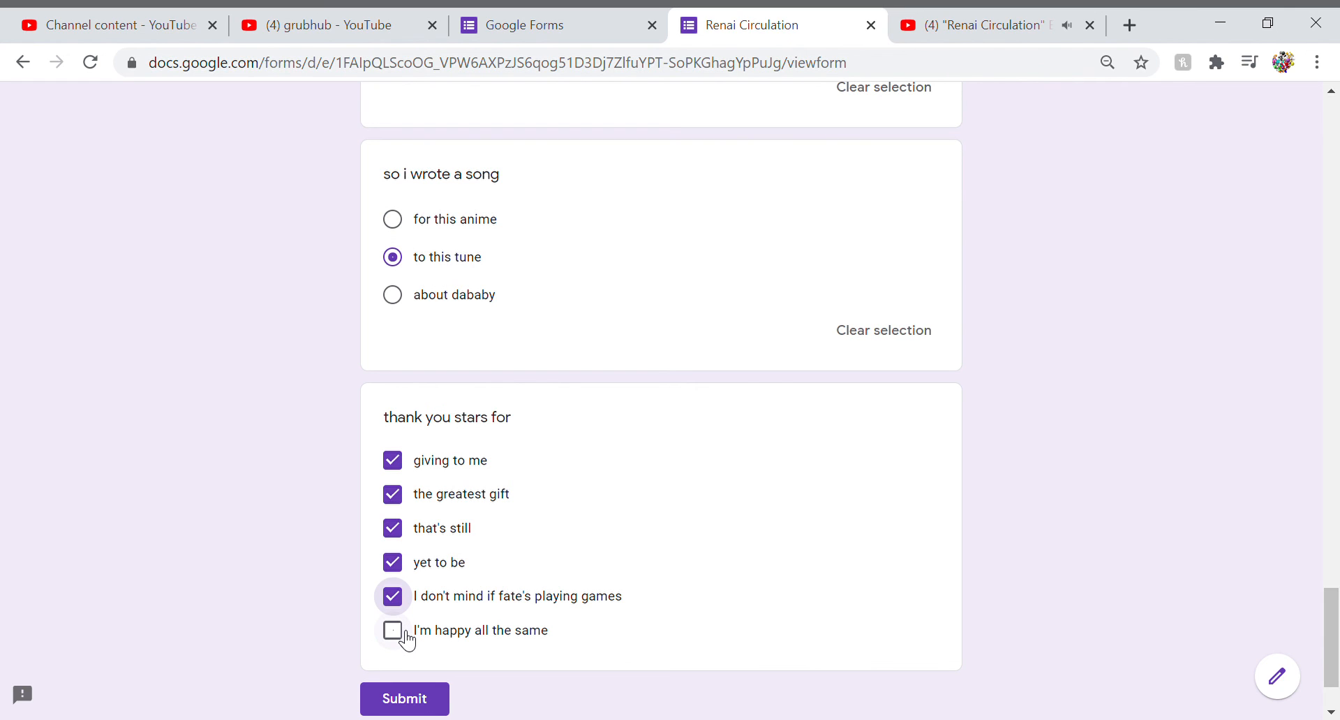
pyautogui.click(393, 631)
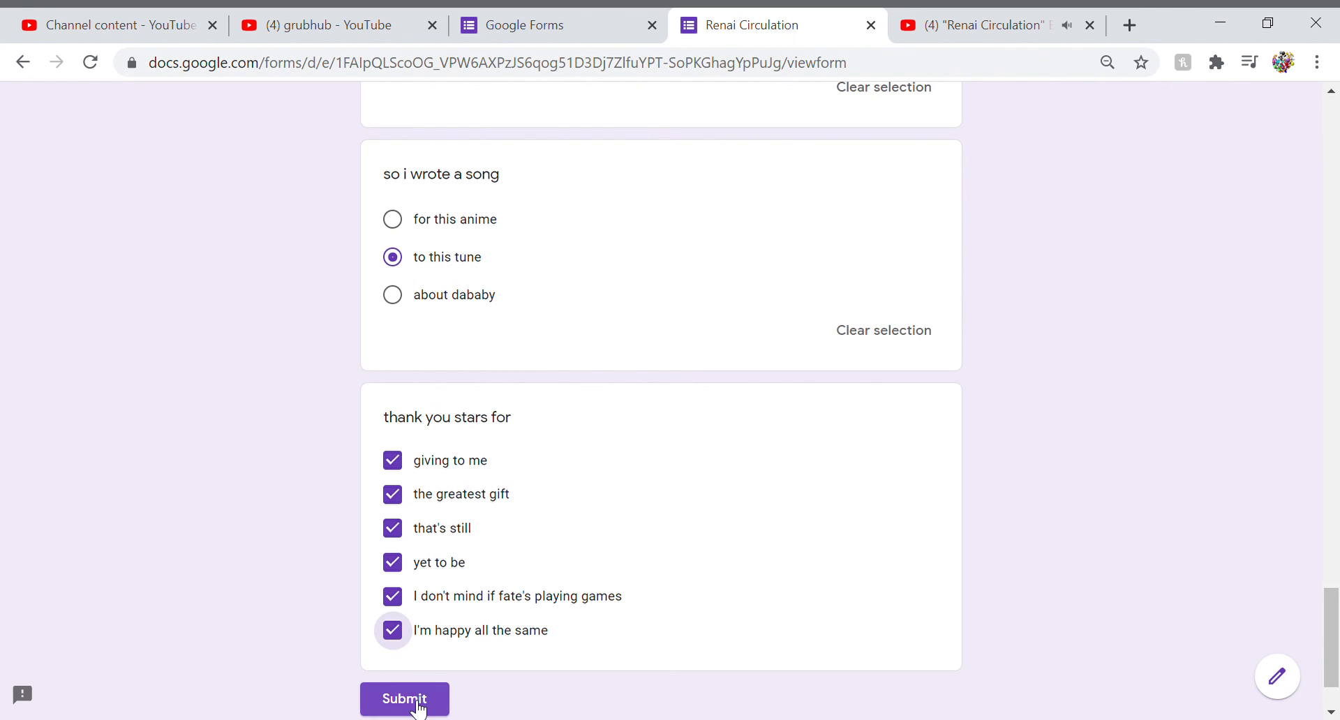